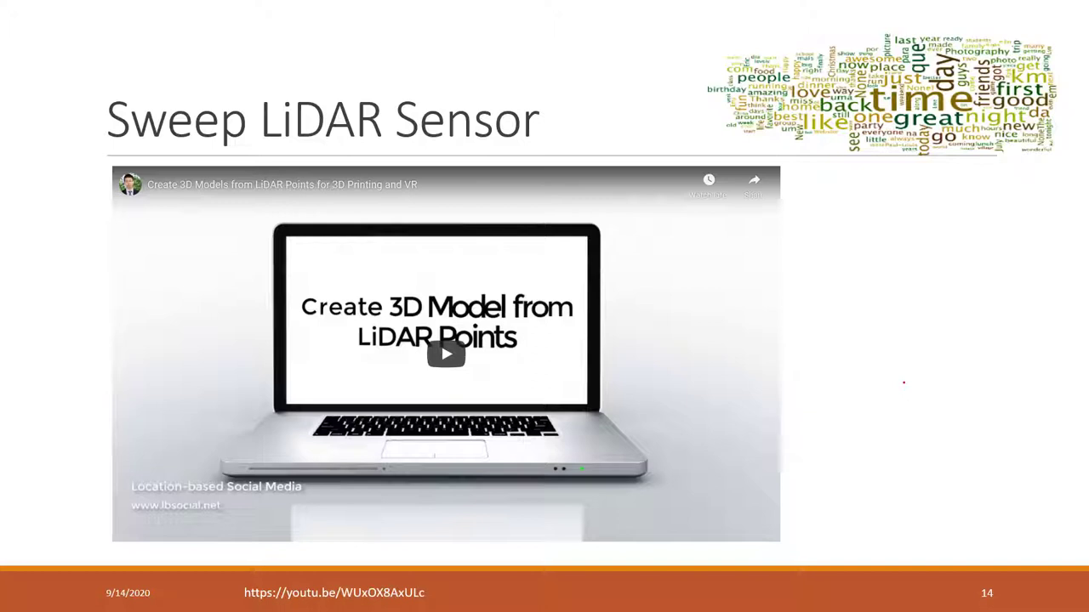
# Step: Start the embedded LiDAR video and underline the footer YouTube link in red ink
pyautogui.click(445, 352)
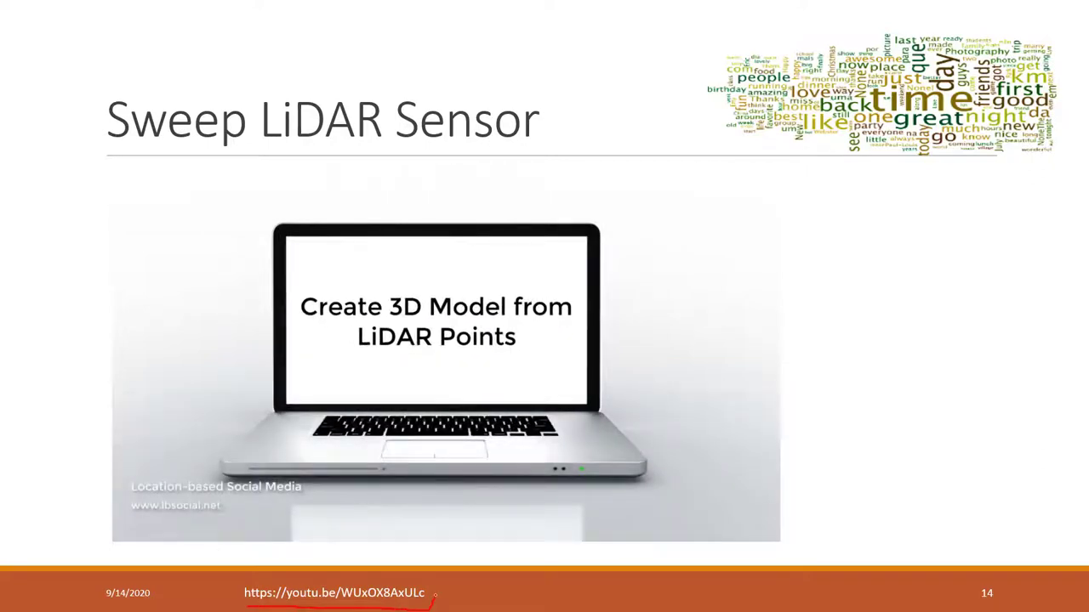
pyautogui.click(436, 357)
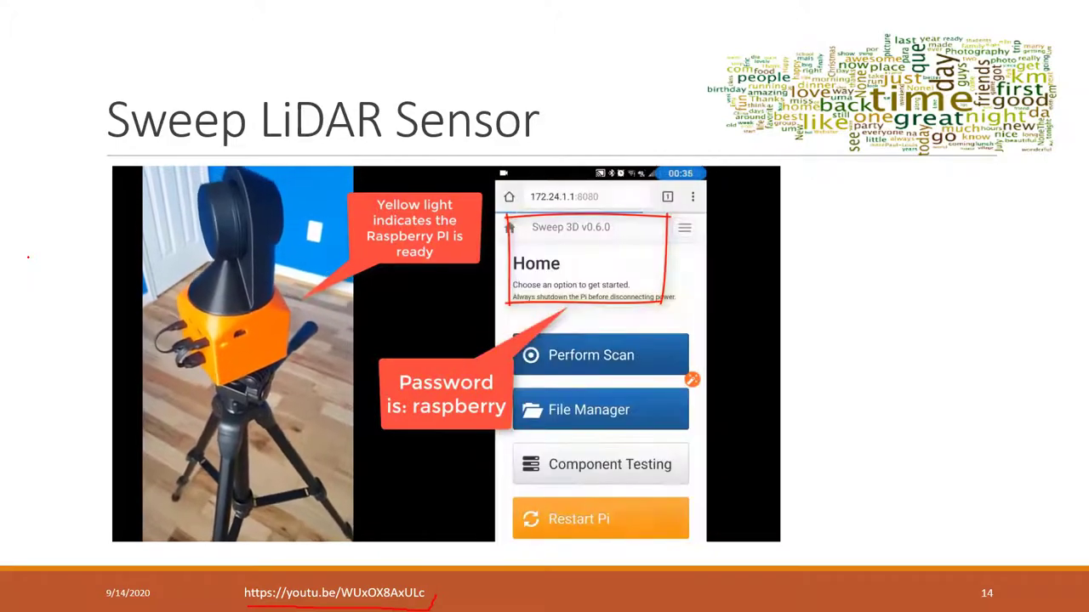
pyautogui.click(590, 356)
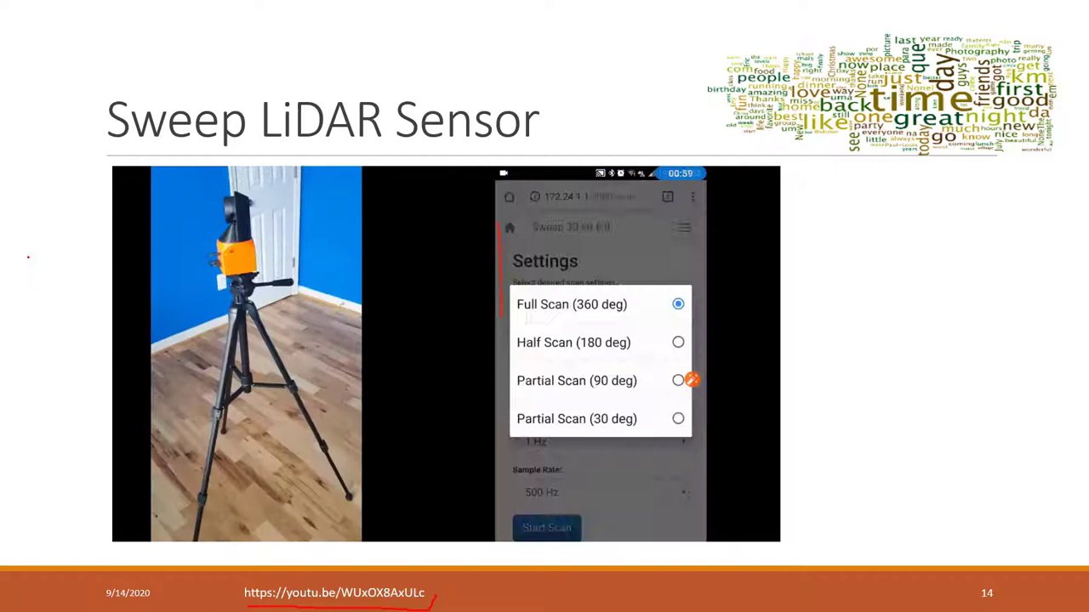
pyautogui.click(572, 303)
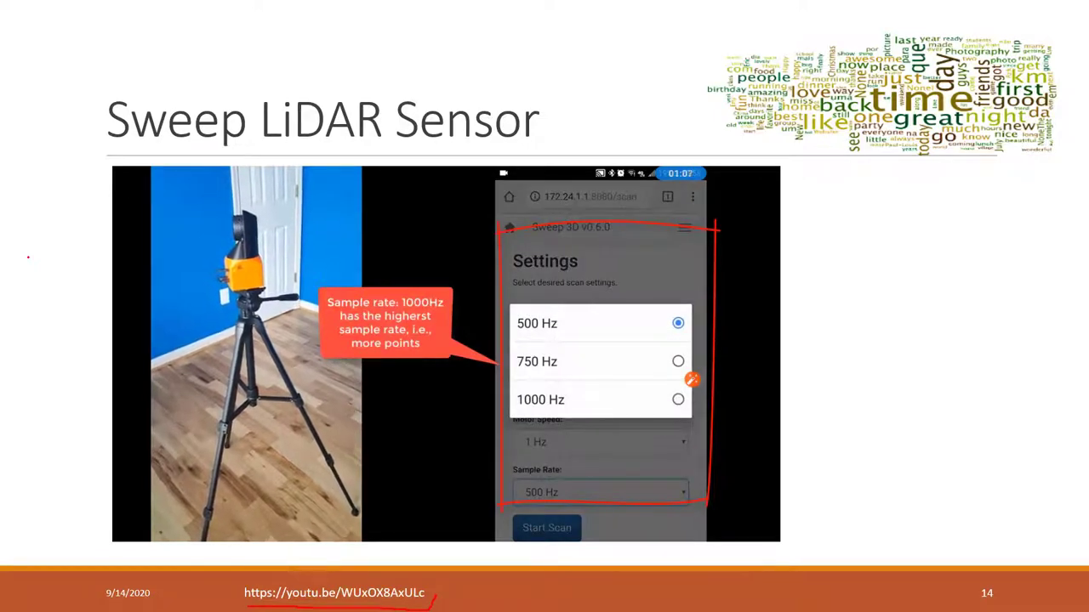
pyautogui.click(547, 527)
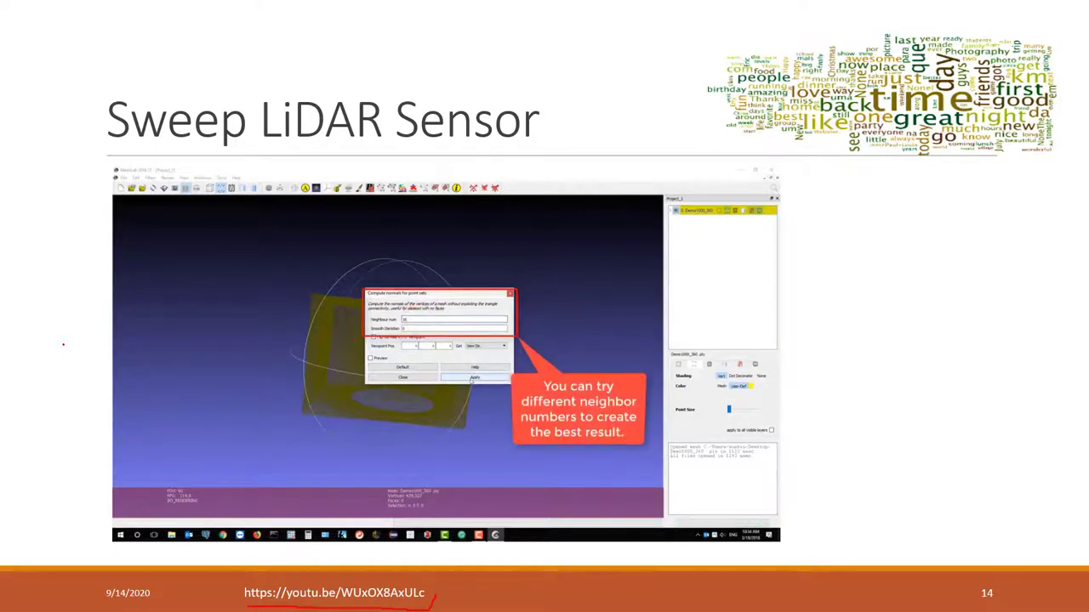
# Step: Handwrite 'xGPS' and '1' in red ink to the right of the video
pyautogui.click(475, 377)
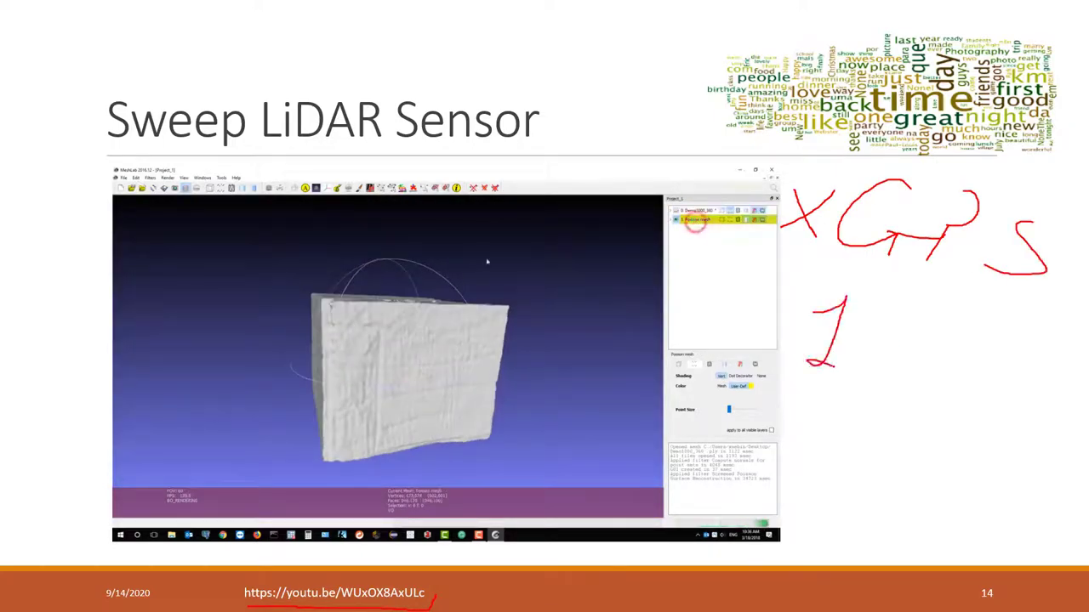
# Step: Add an 'R' beside the 1, underline strokes and a rough box sketch in the right margin
pyautogui.click(124, 179)
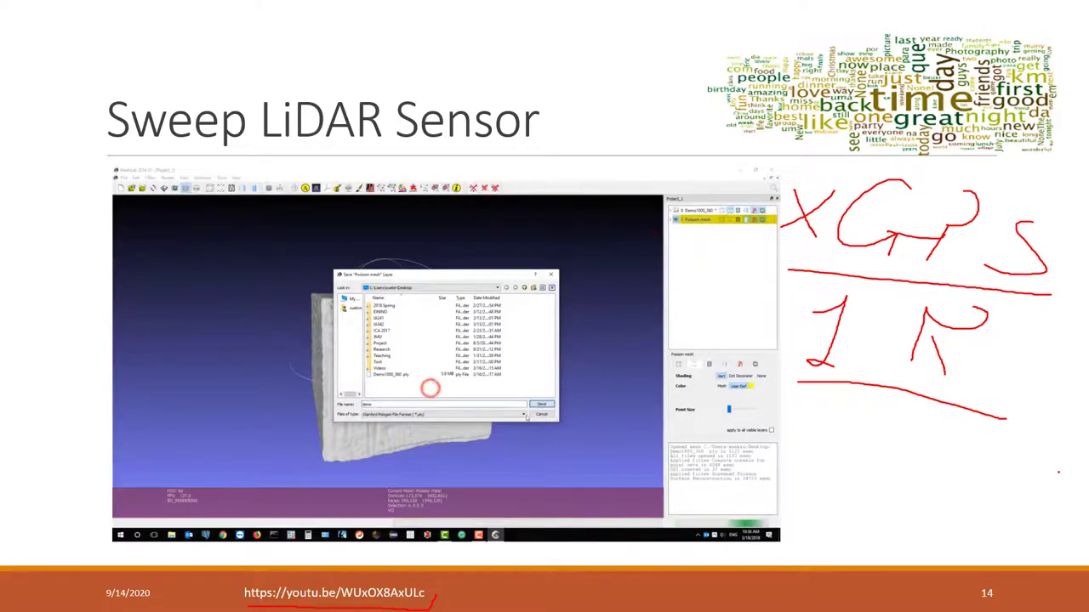
pyautogui.click(522, 415)
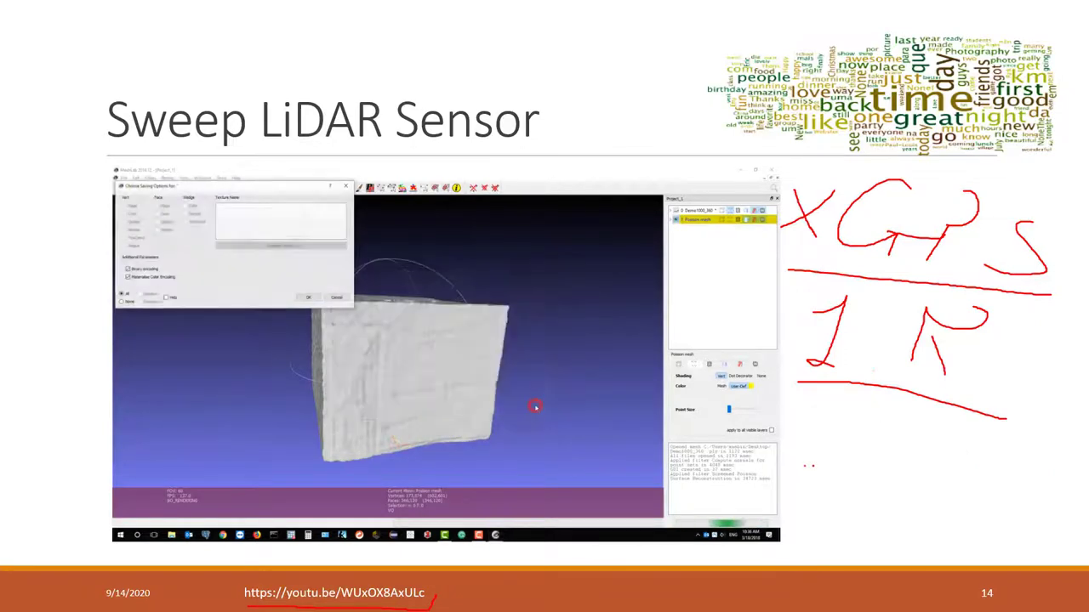
pyautogui.click(307, 296)
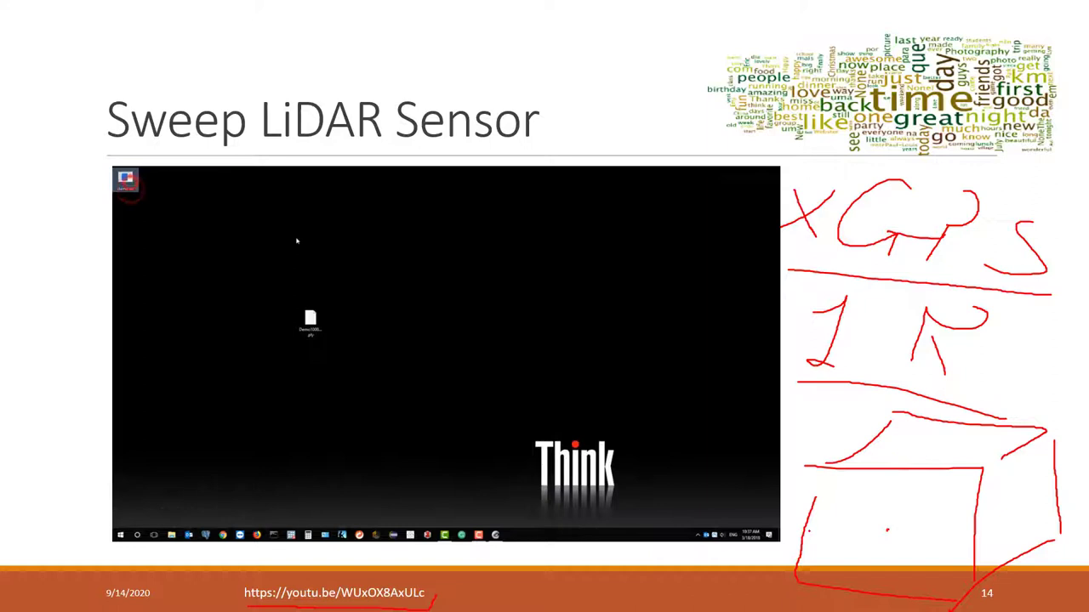
# Step: Draw a red ink rectangle around the round mark on the scanned cube in the video
pyautogui.rightClick(310, 323)
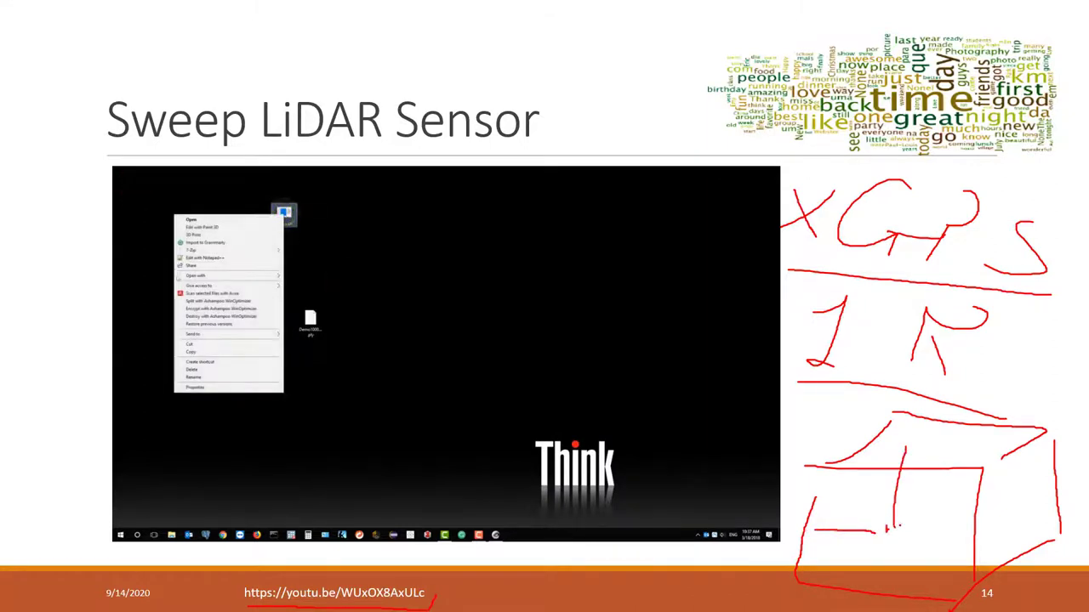
pyautogui.click(196, 275)
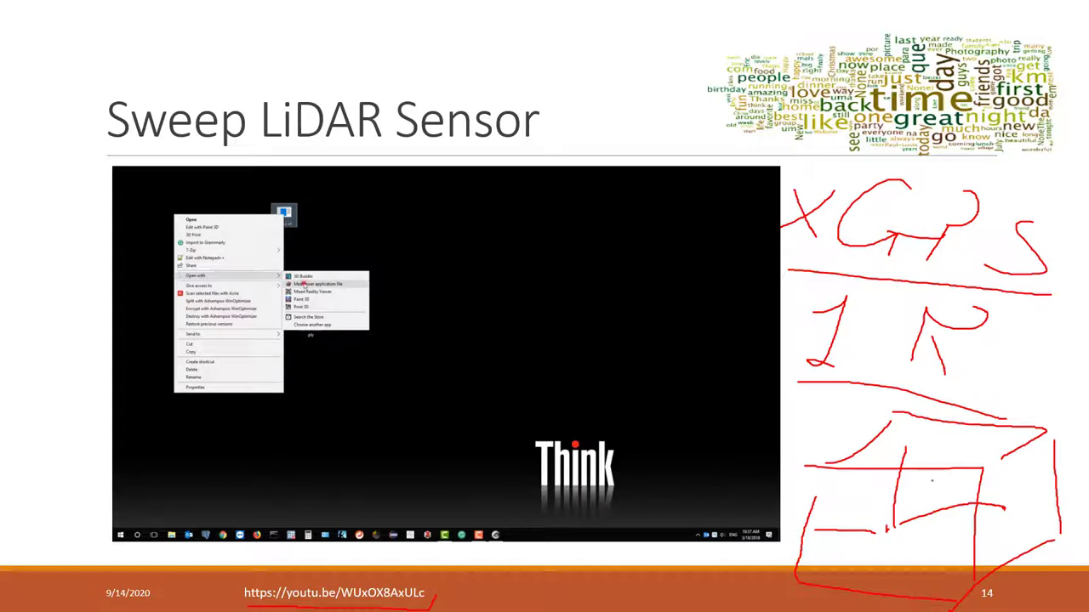
pyautogui.click(320, 283)
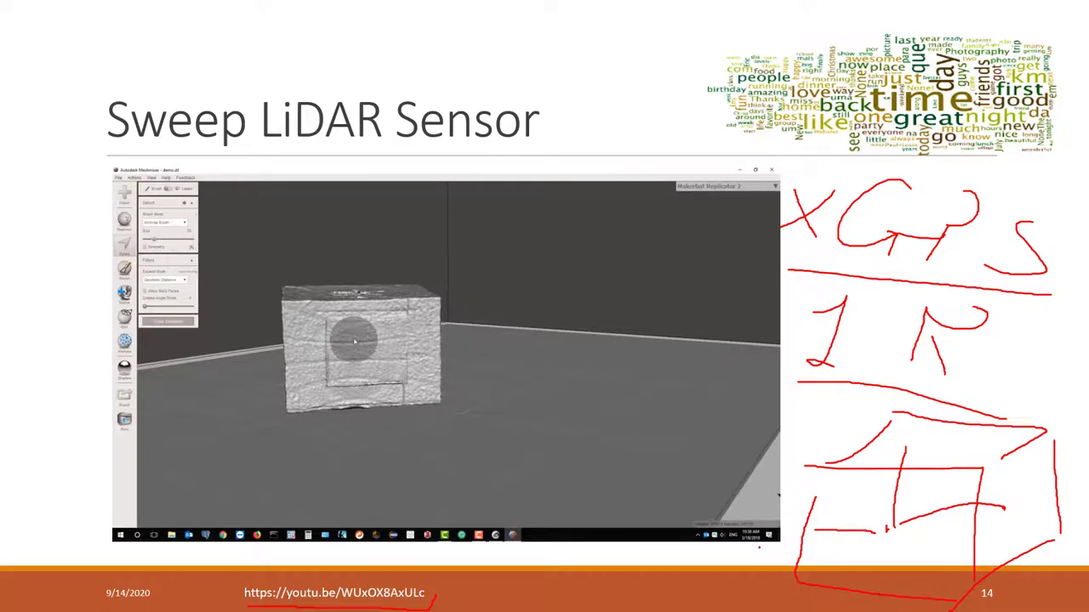
pyautogui.click(357, 349)
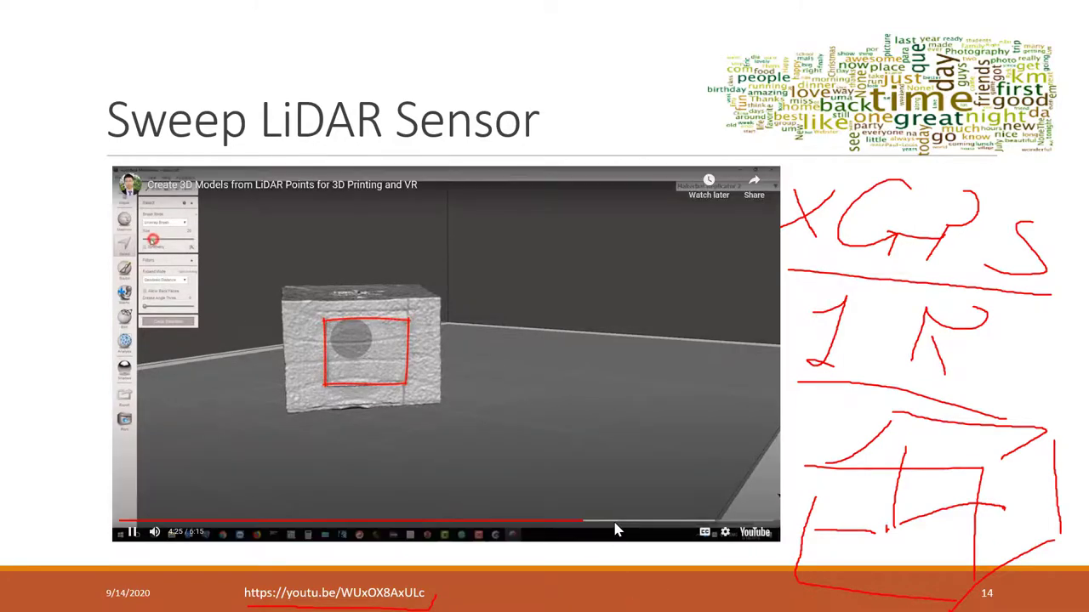